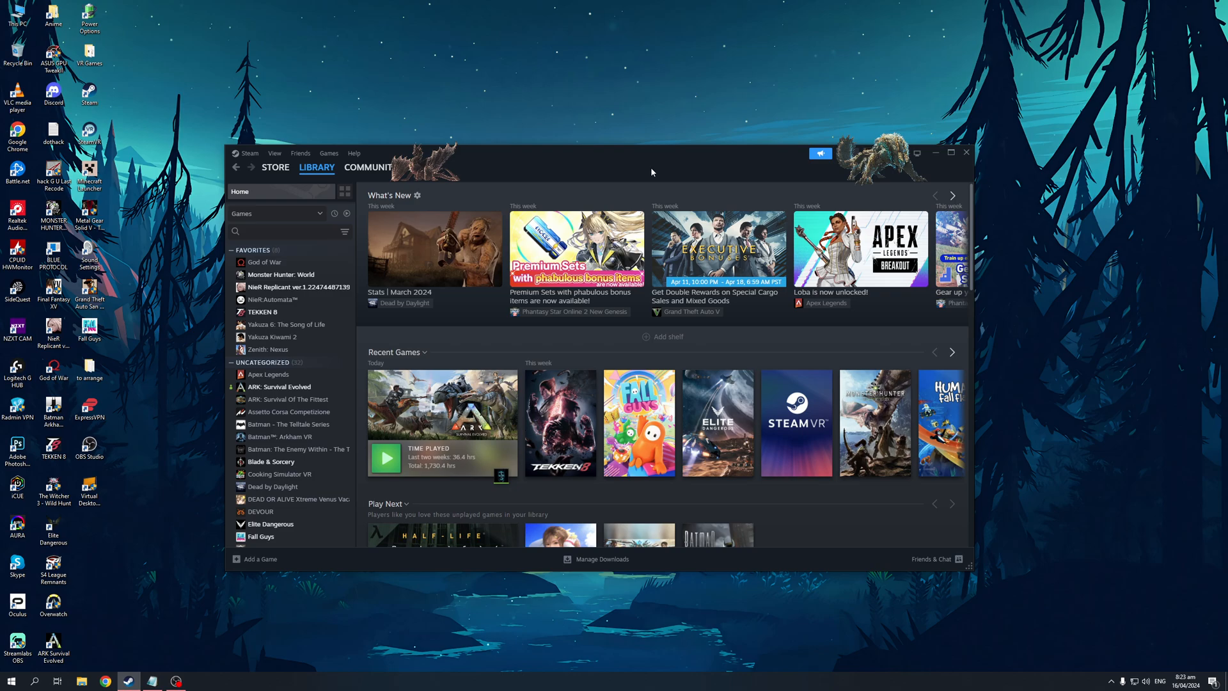
{"action": "mouse_move", "coordinate": [486, 177]}
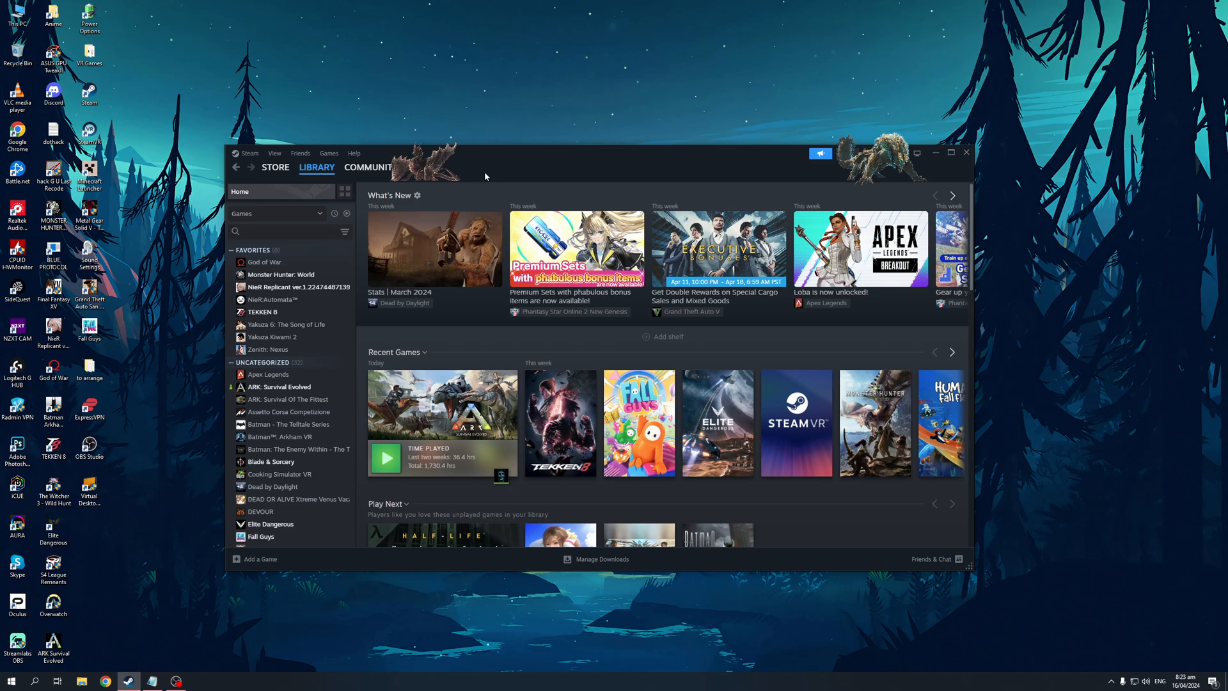
{"action": "mouse_move", "coordinate": [670, 166]}
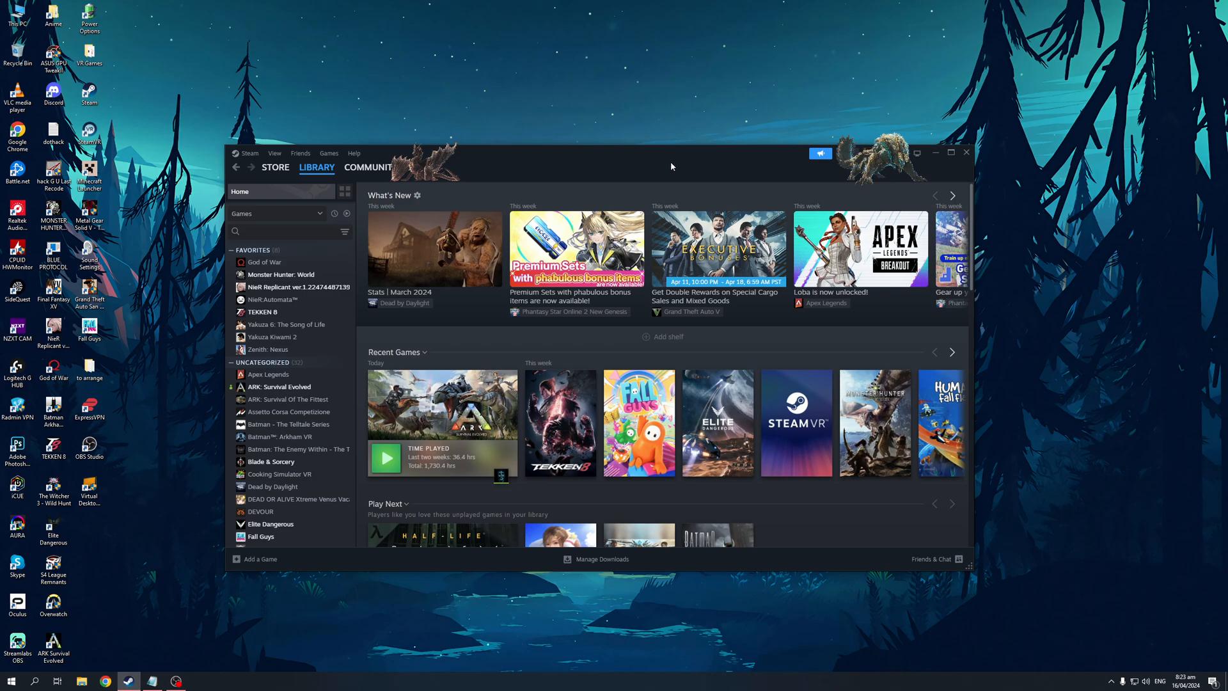
- Show the account's Store preferences with Mature Content Filtering for store and community
{"action": "left_click", "coordinate": [273, 153]}
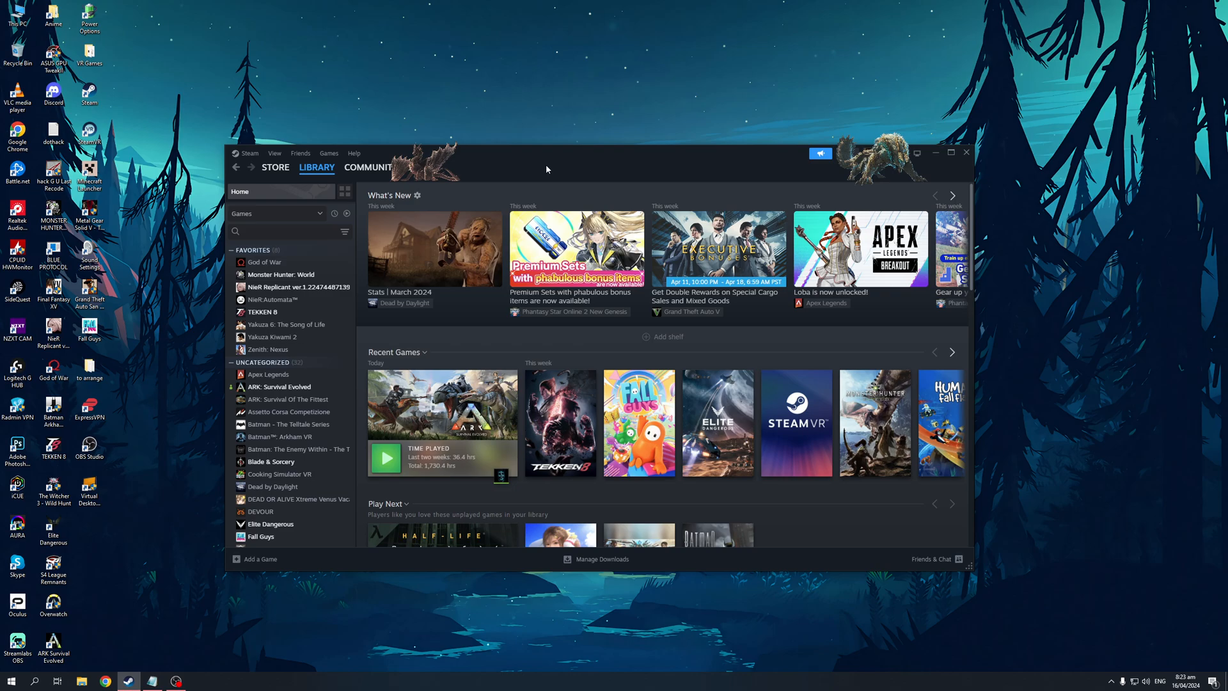
{"action": "mouse_move", "coordinate": [583, 166]}
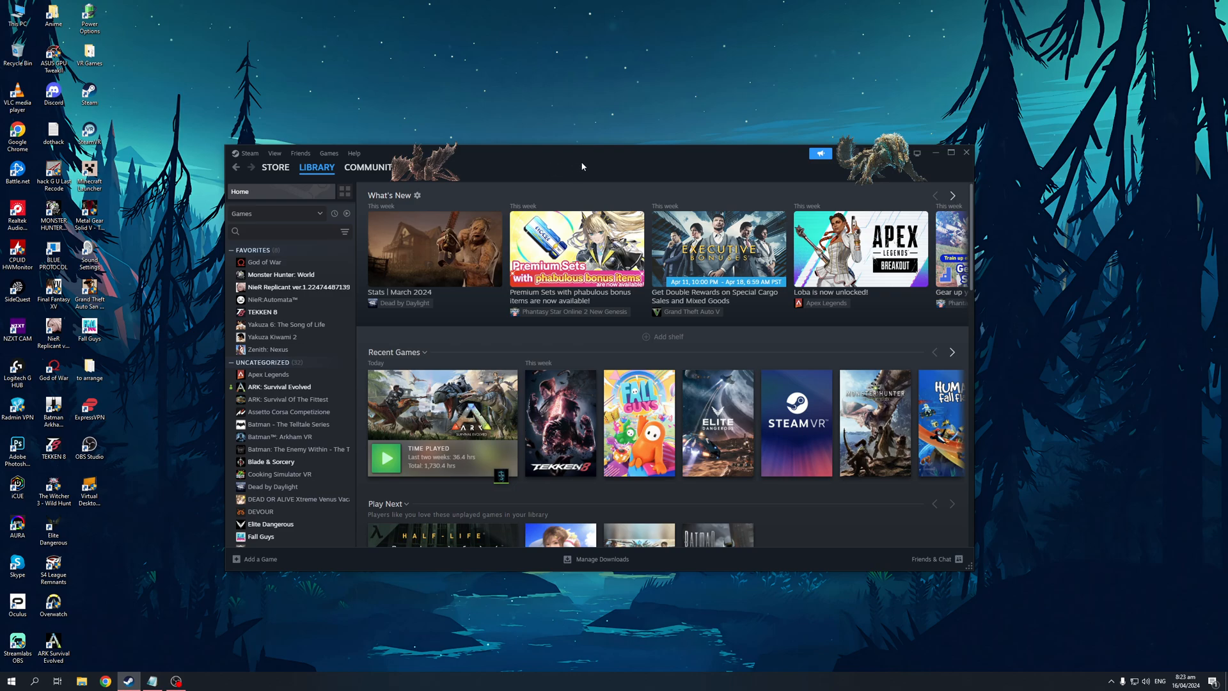
{"action": "mouse_move", "coordinate": [608, 169]}
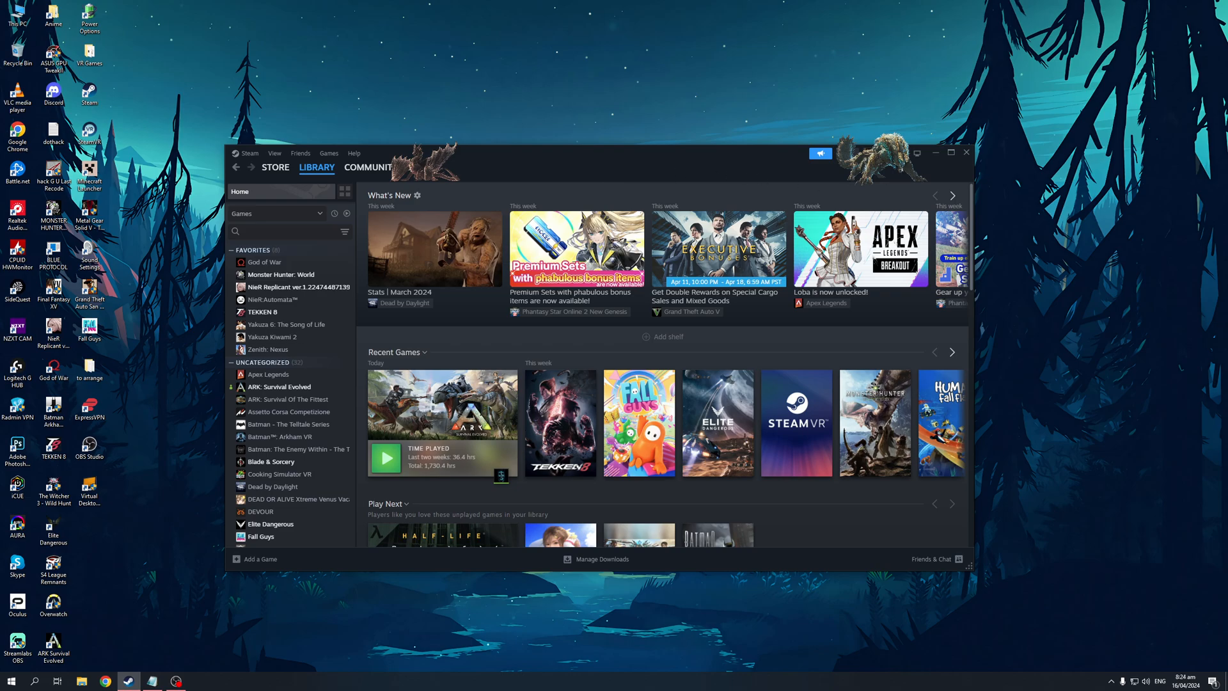
{"action": "left_click", "coordinate": [893, 167]}
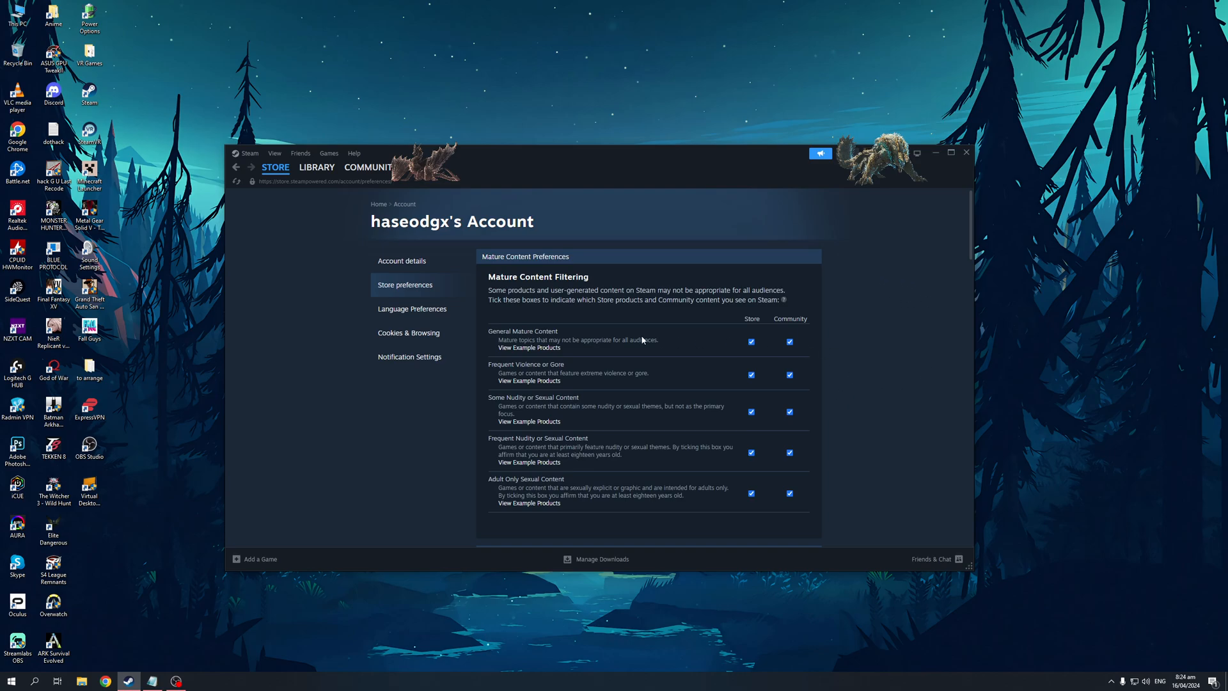
{"action": "mouse_move", "coordinate": [540, 290]}
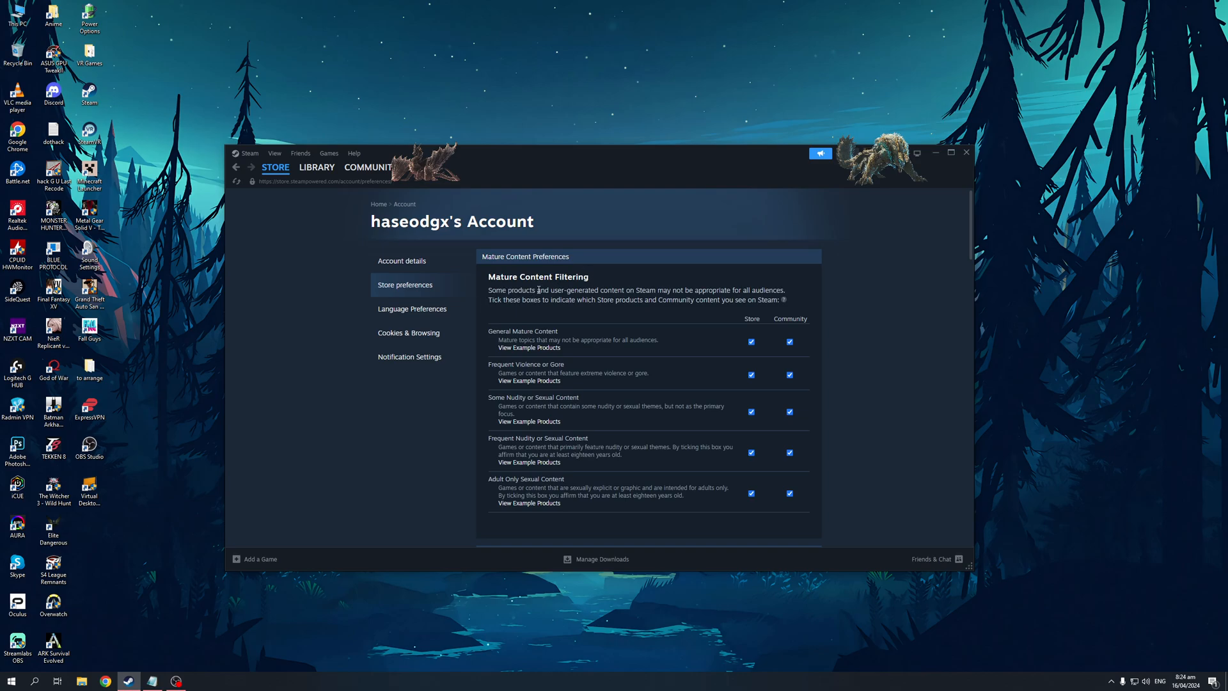
{"action": "mouse_move", "coordinate": [548, 299]}
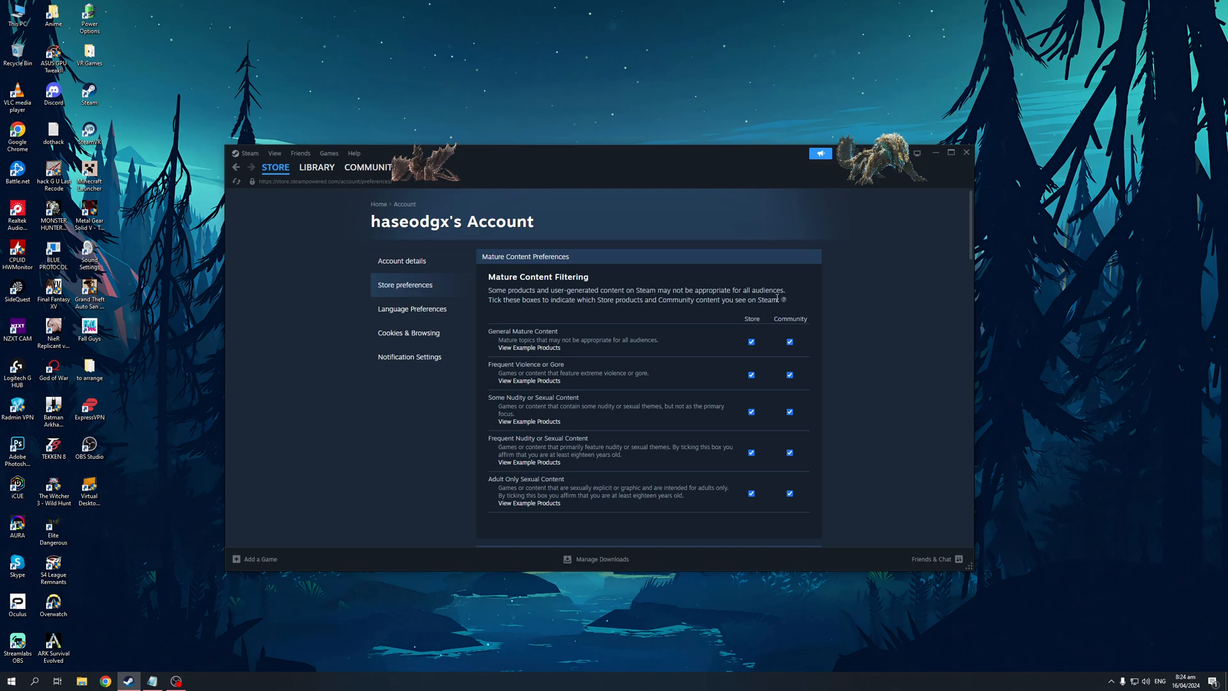
{"action": "mouse_move", "coordinate": [563, 356]}
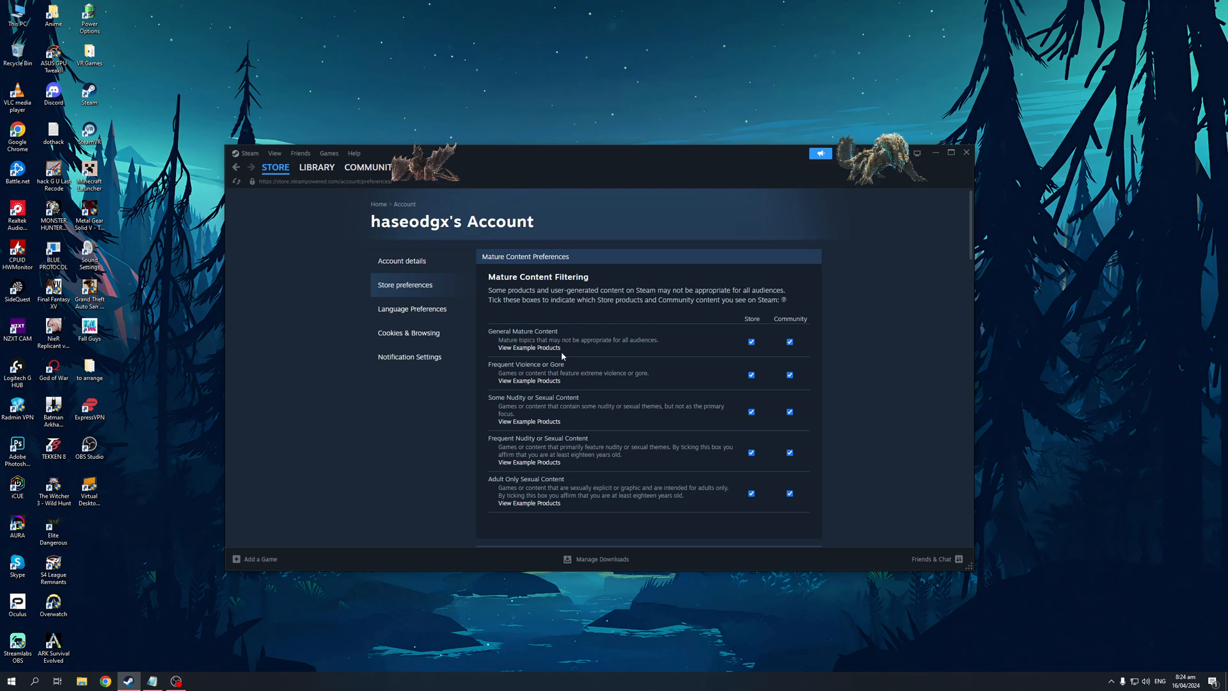
{"action": "mouse_move", "coordinate": [589, 350]}
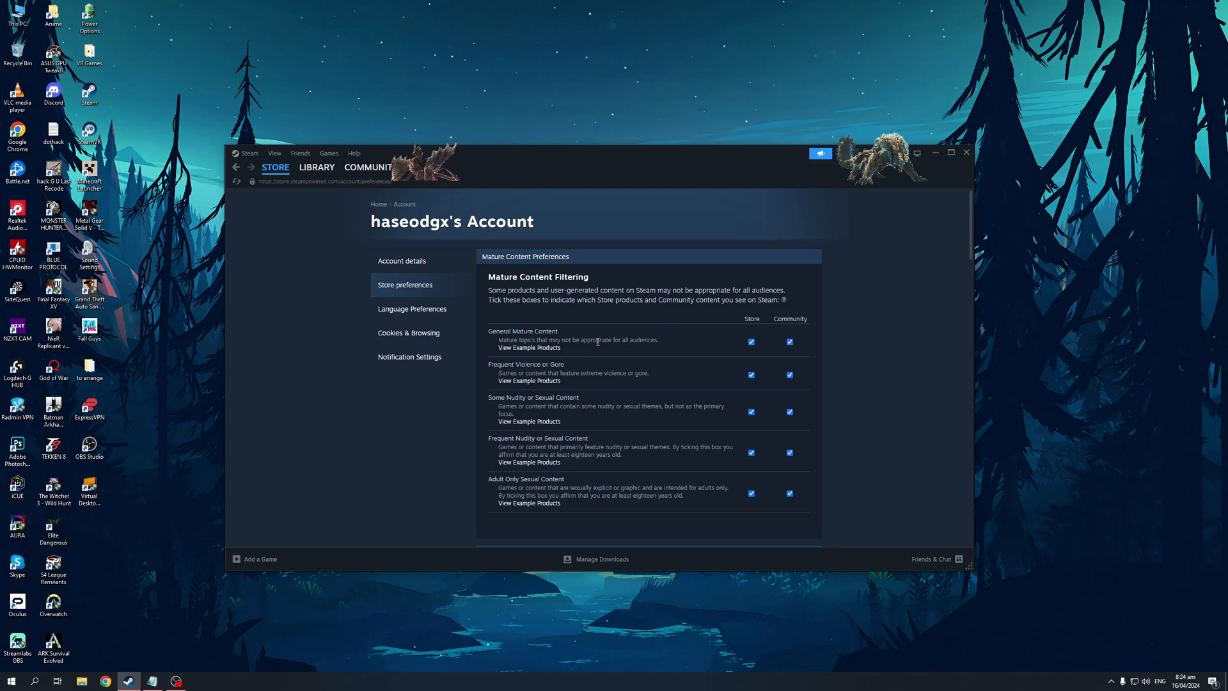
{"action": "mouse_move", "coordinate": [738, 344]}
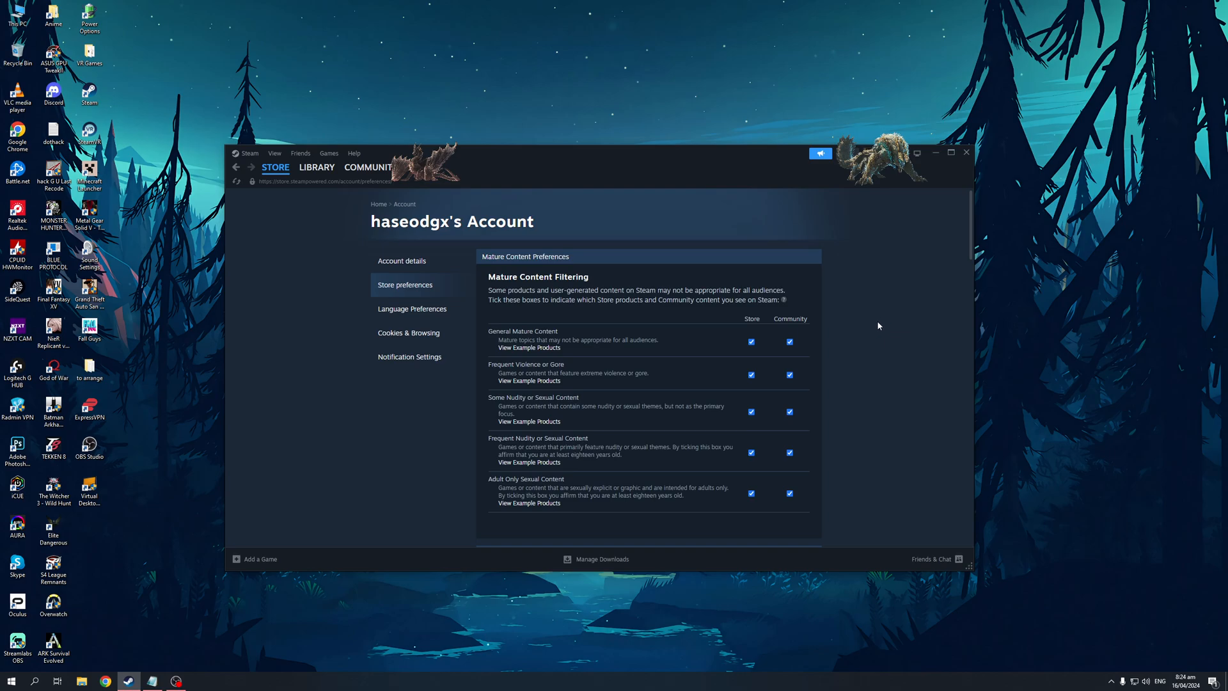
{"action": "mouse_move", "coordinate": [674, 337]}
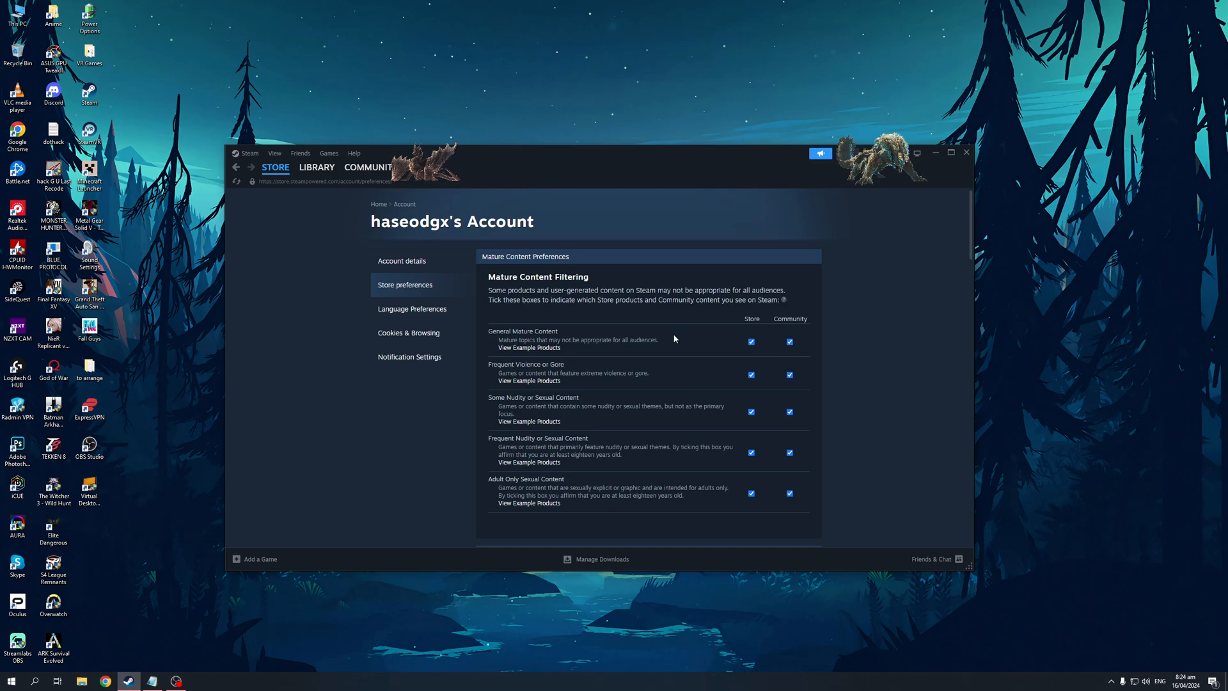
{"action": "mouse_move", "coordinate": [790, 302]}
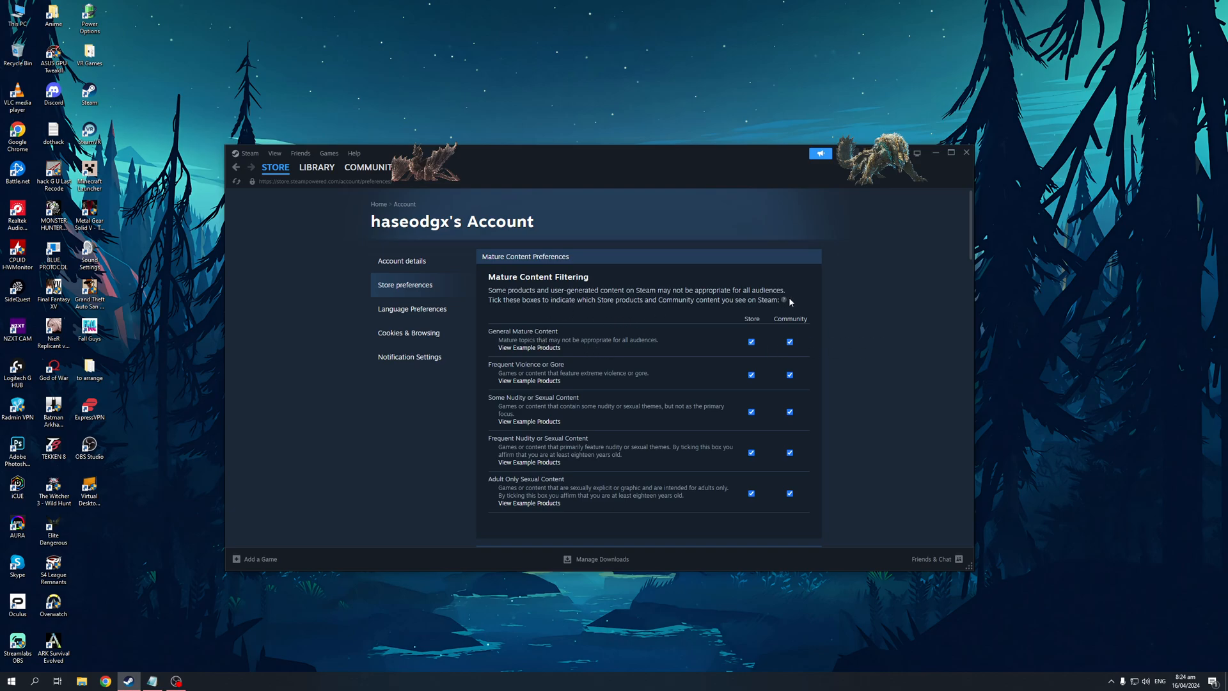
{"action": "mouse_move", "coordinate": [861, 306]}
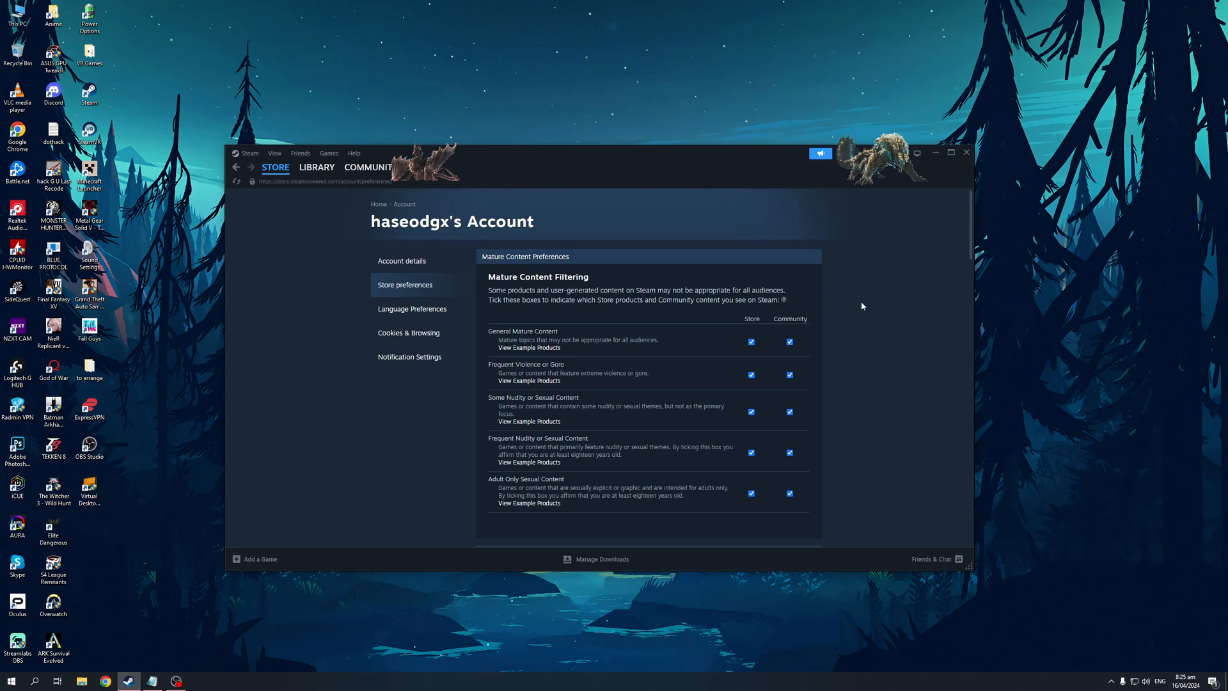
{"action": "mouse_move", "coordinate": [717, 337]}
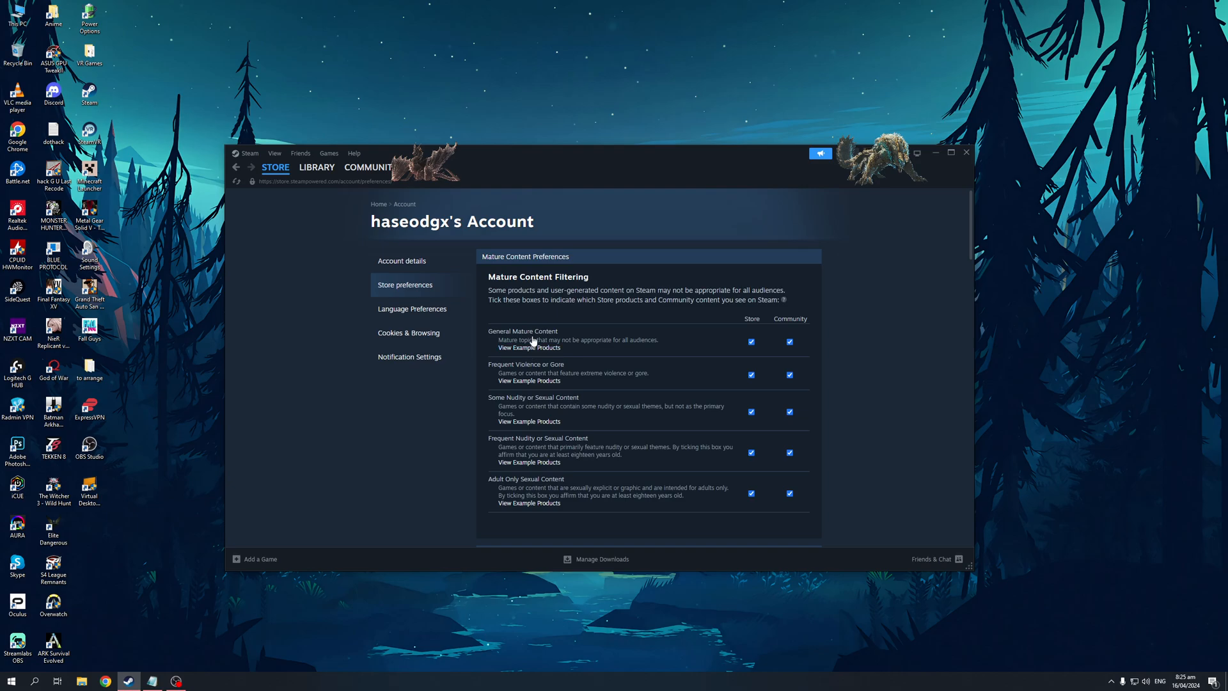
{"action": "mouse_move", "coordinate": [615, 354]}
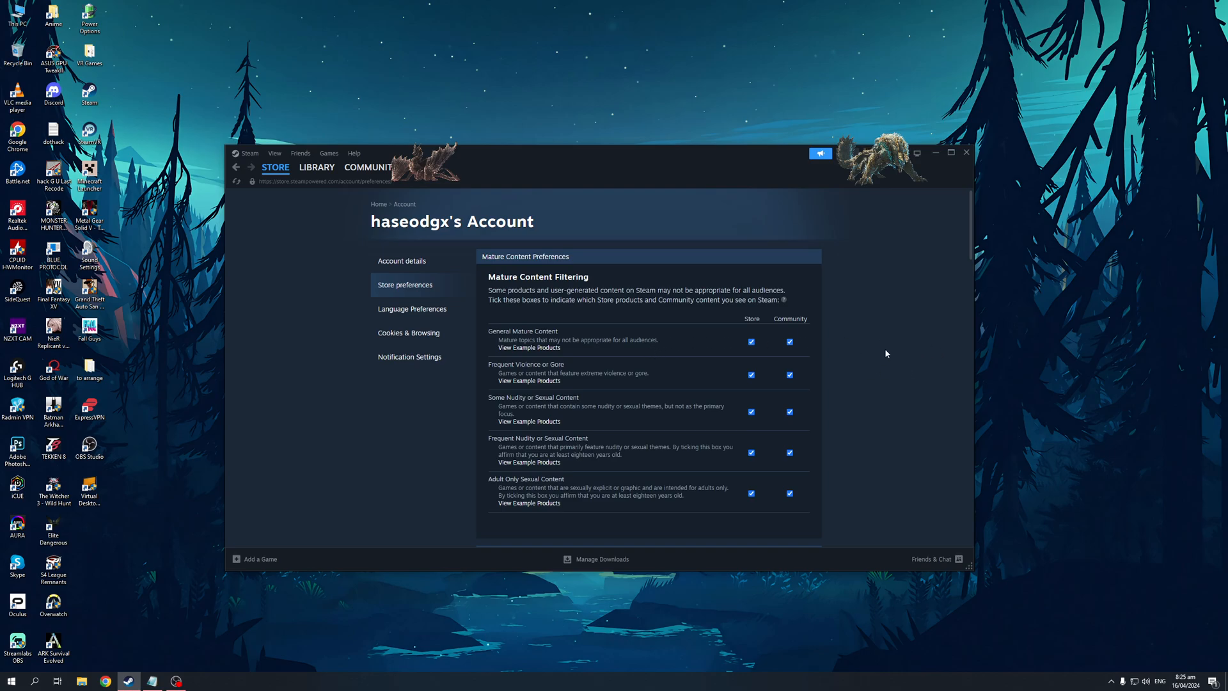
{"action": "mouse_move", "coordinate": [785, 327]}
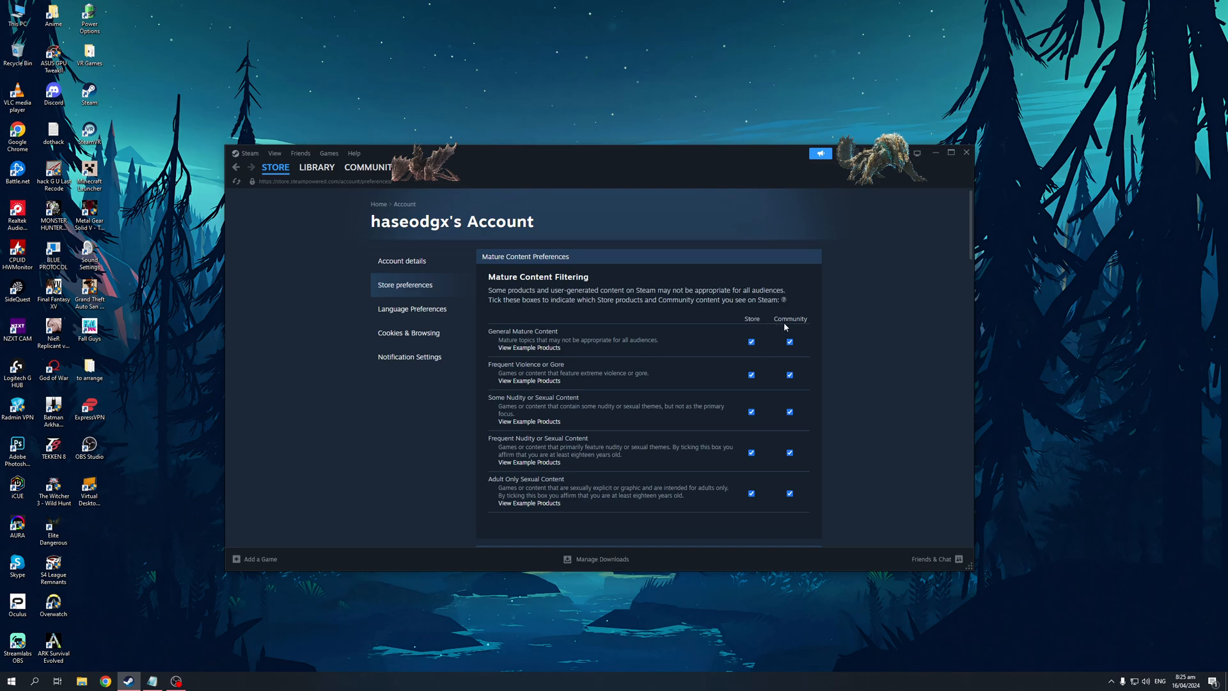
{"action": "mouse_move", "coordinate": [528, 372]}
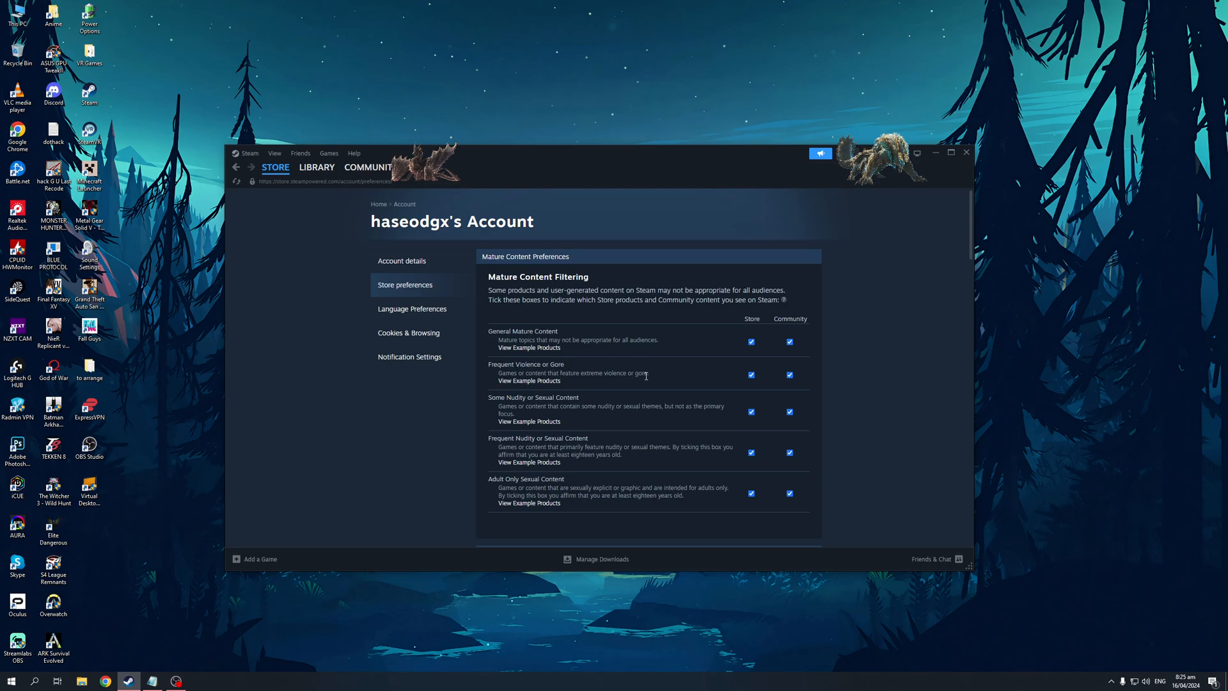
{"action": "mouse_move", "coordinate": [591, 414]}
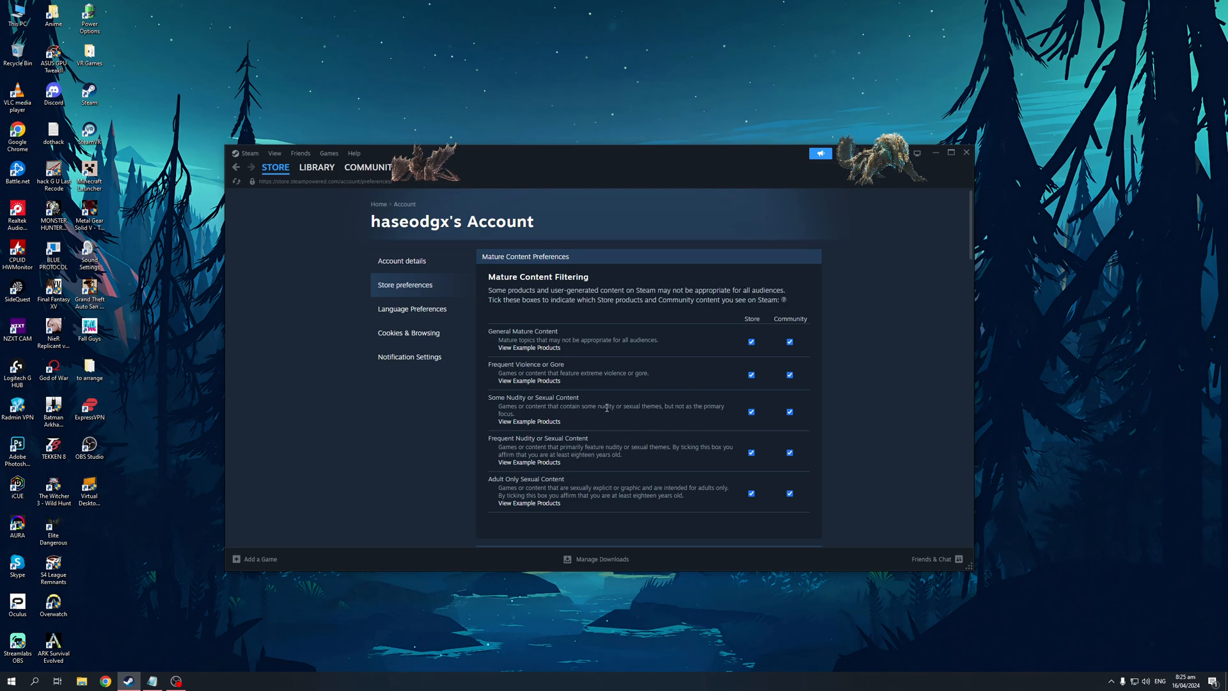
{"action": "mouse_move", "coordinate": [830, 410]}
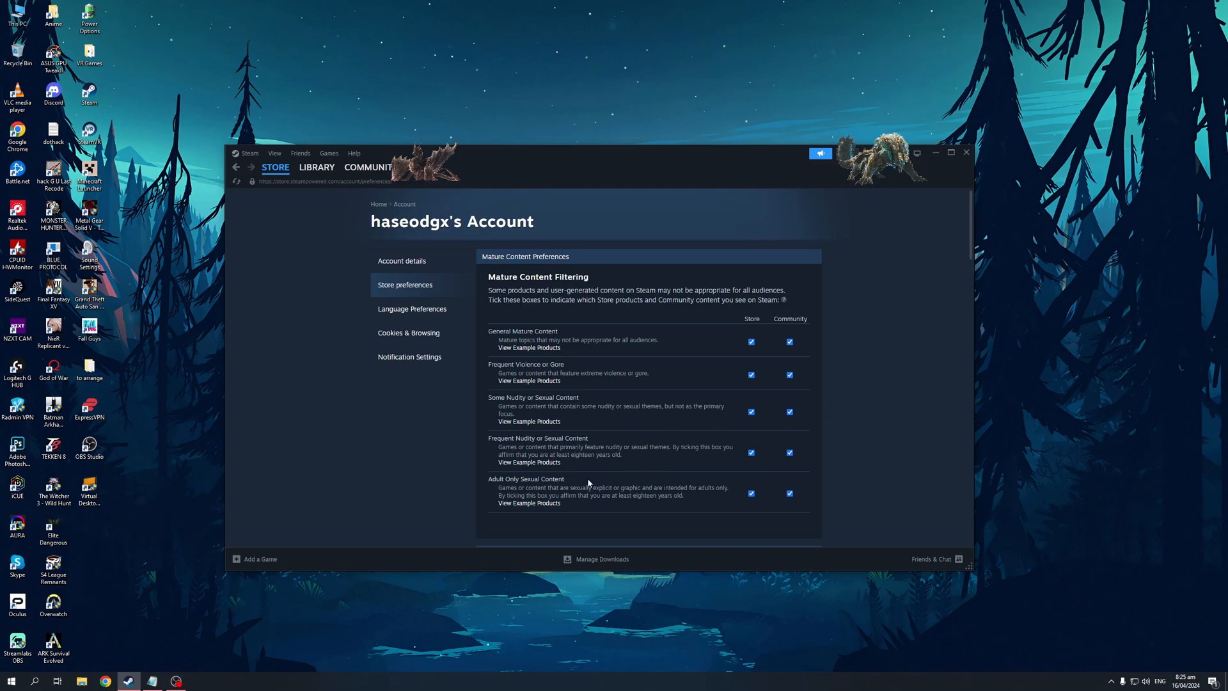
- Scroll through Store Content Preferences to view Product Types and the empty Tags To Exclude list
{"action": "scroll", "scroll_direction": "down", "scroll_amount": 3}
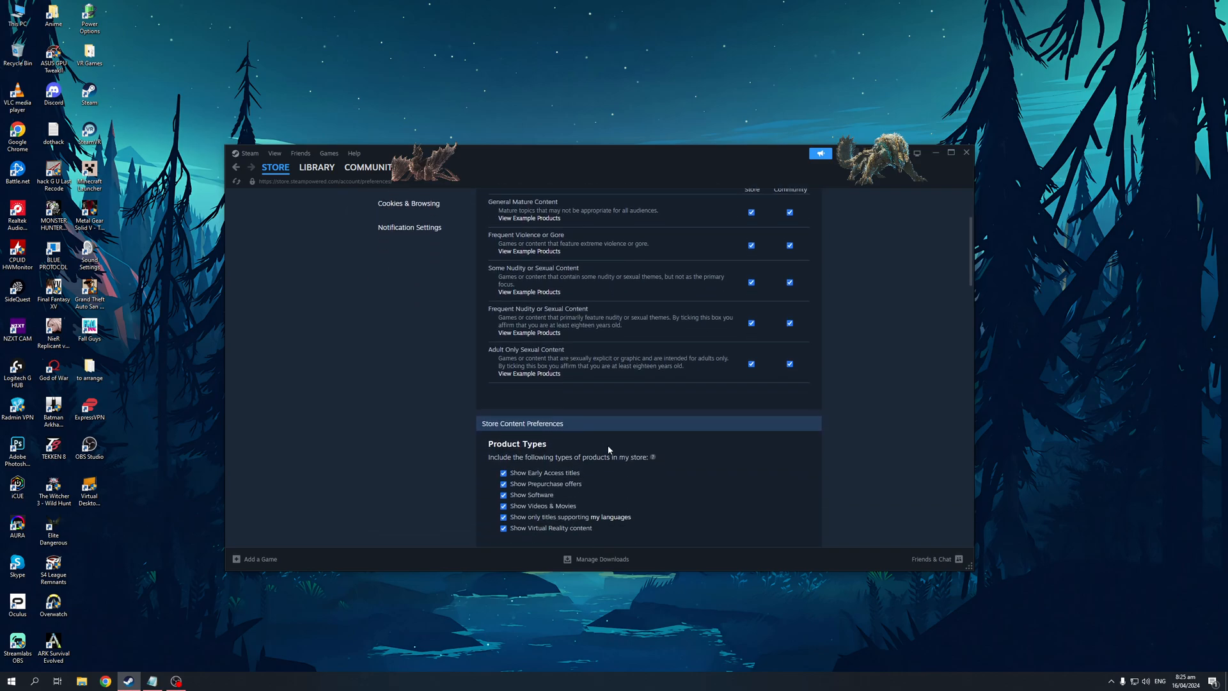
{"action": "scroll", "scroll_direction": "down", "scroll_amount": 3}
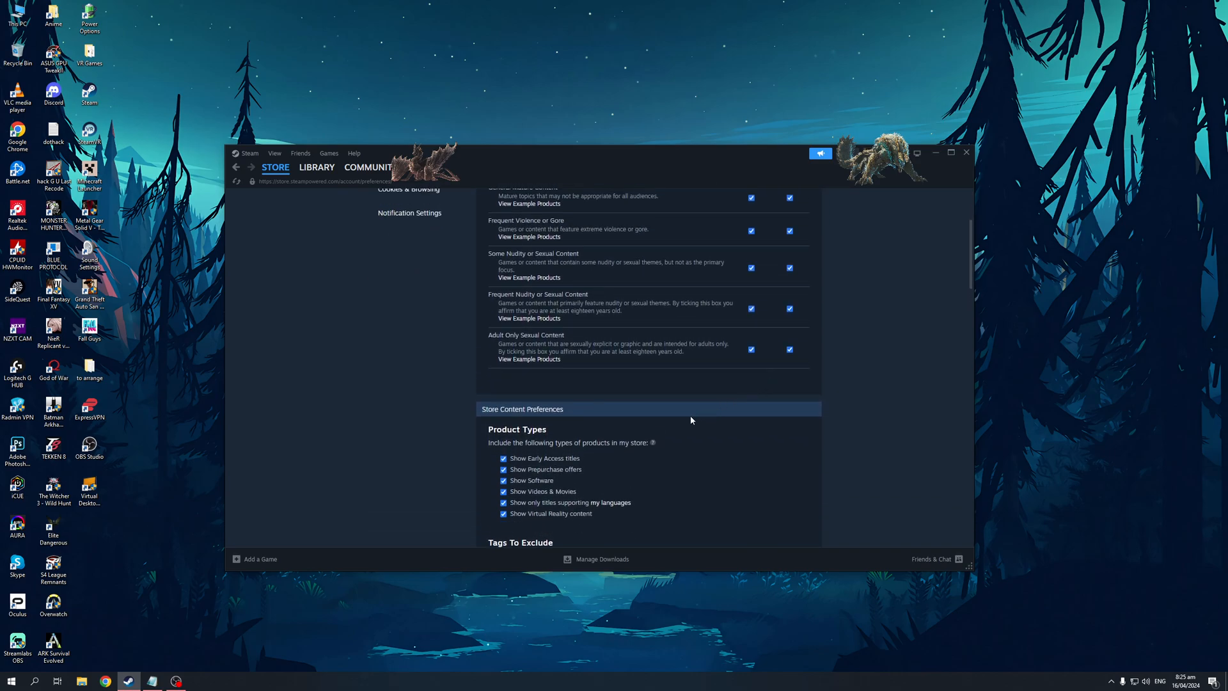
{"action": "scroll", "scroll_direction": "down", "scroll_amount": 3}
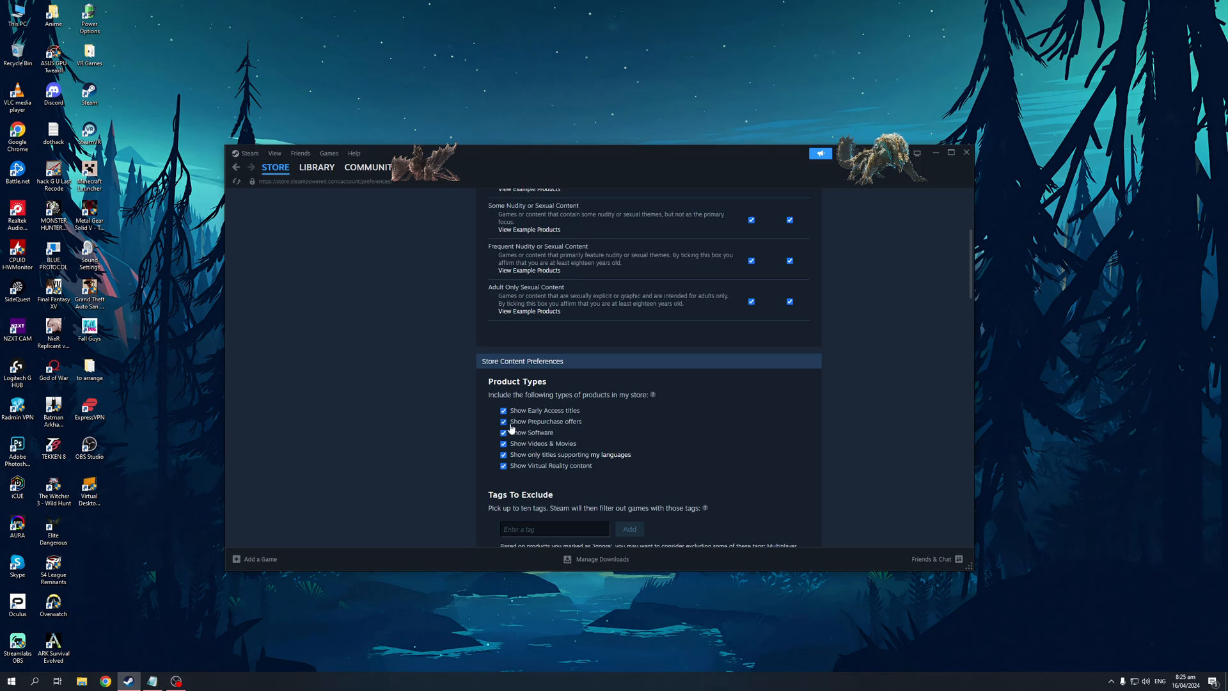
{"action": "scroll", "scroll_direction": "down", "scroll_amount": 3}
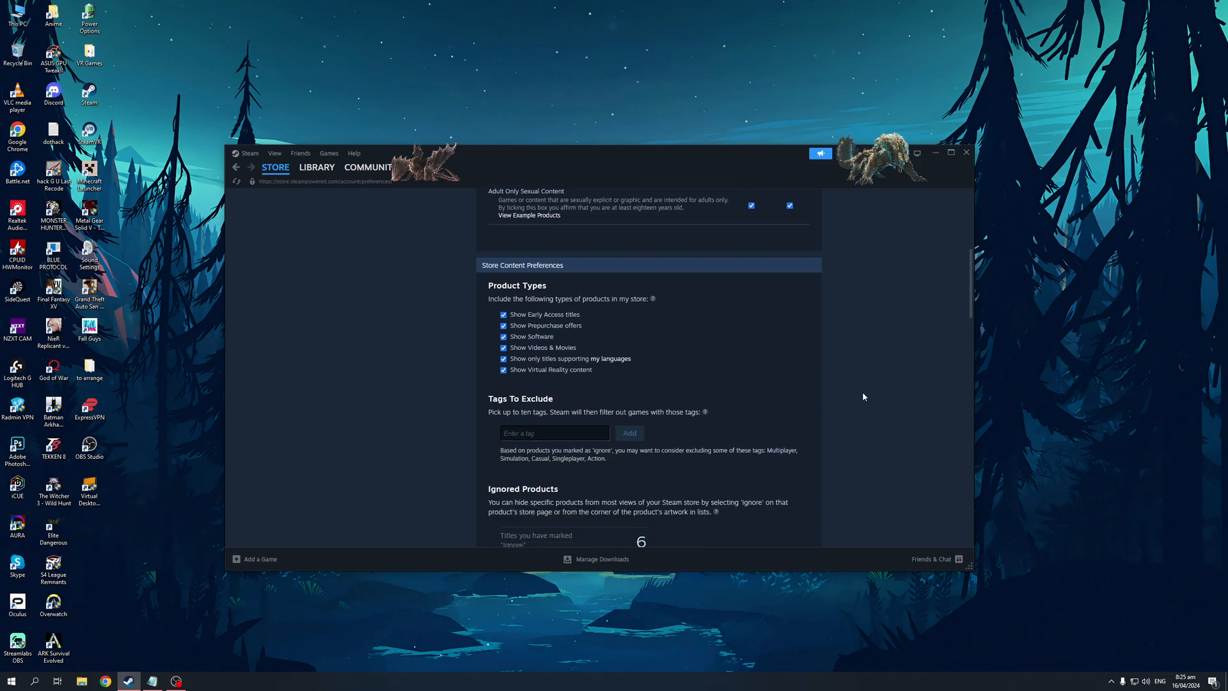
{"action": "scroll", "scroll_direction": "up", "scroll_amount": 3}
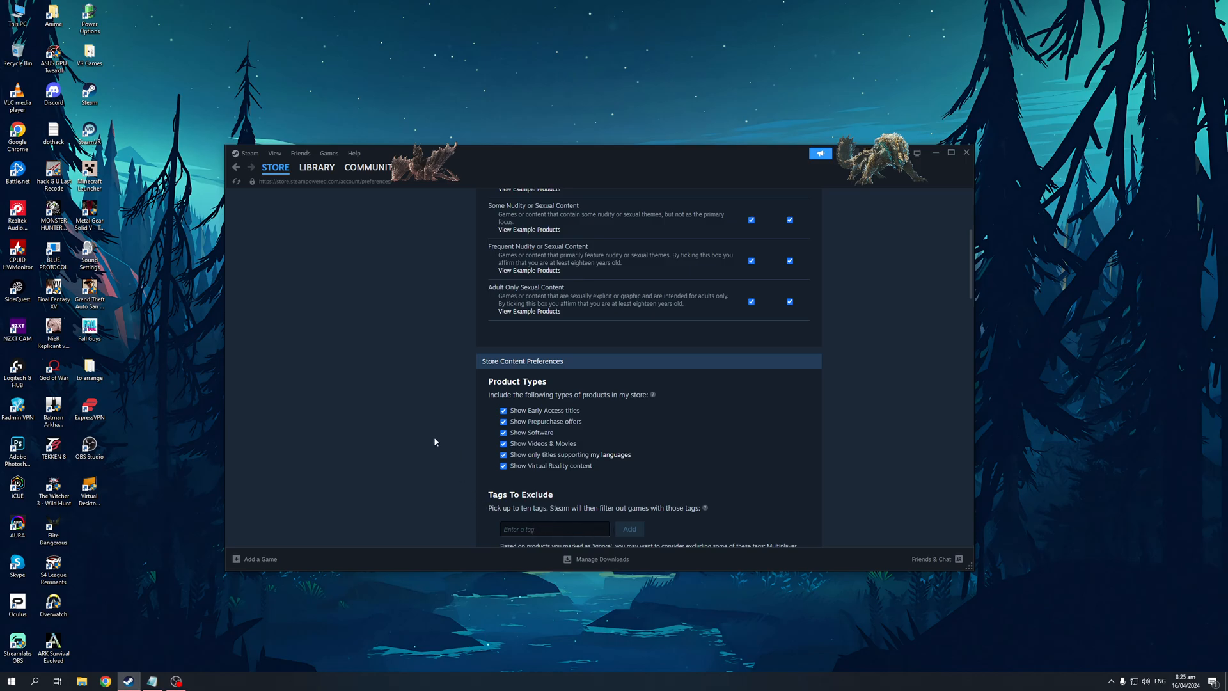
{"action": "mouse_move", "coordinate": [425, 423]}
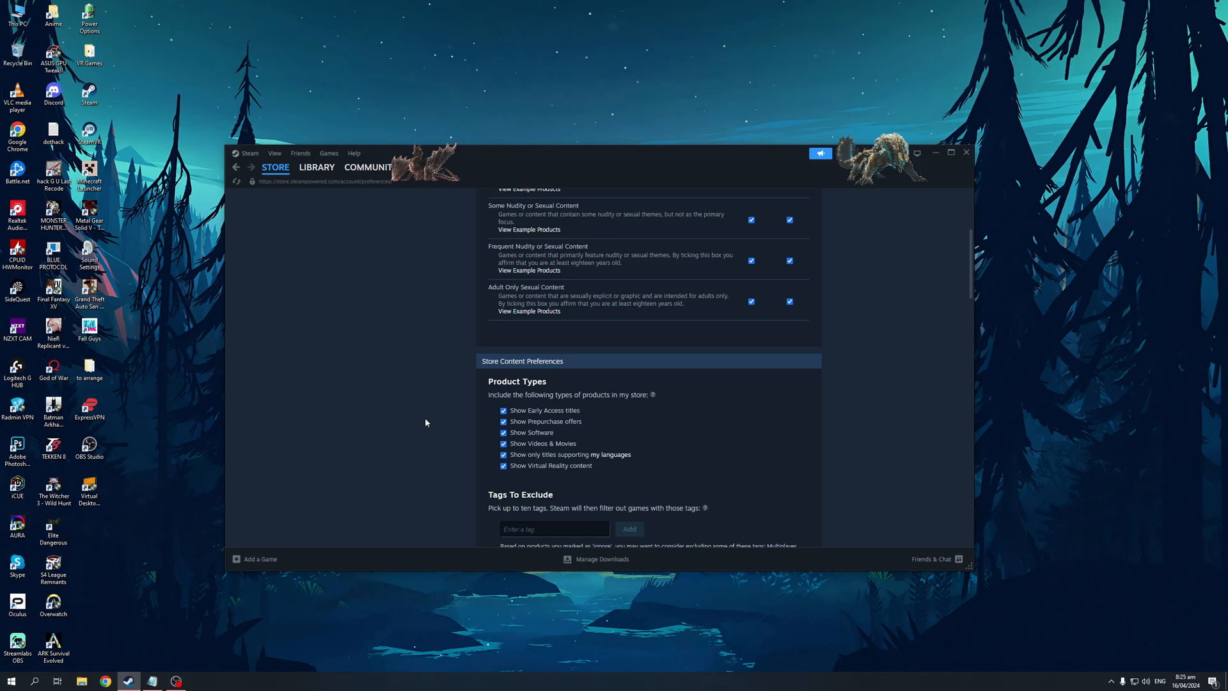
{"action": "left_click", "coordinate": [554, 528]}
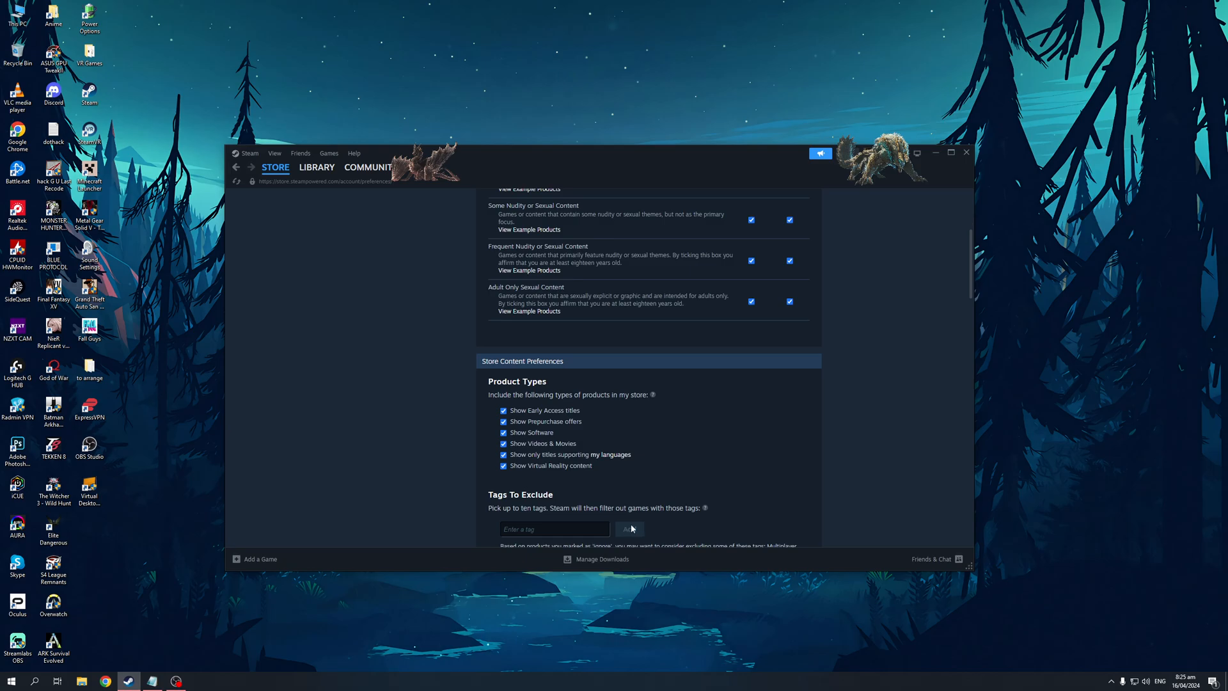
{"action": "mouse_move", "coordinate": [848, 444]}
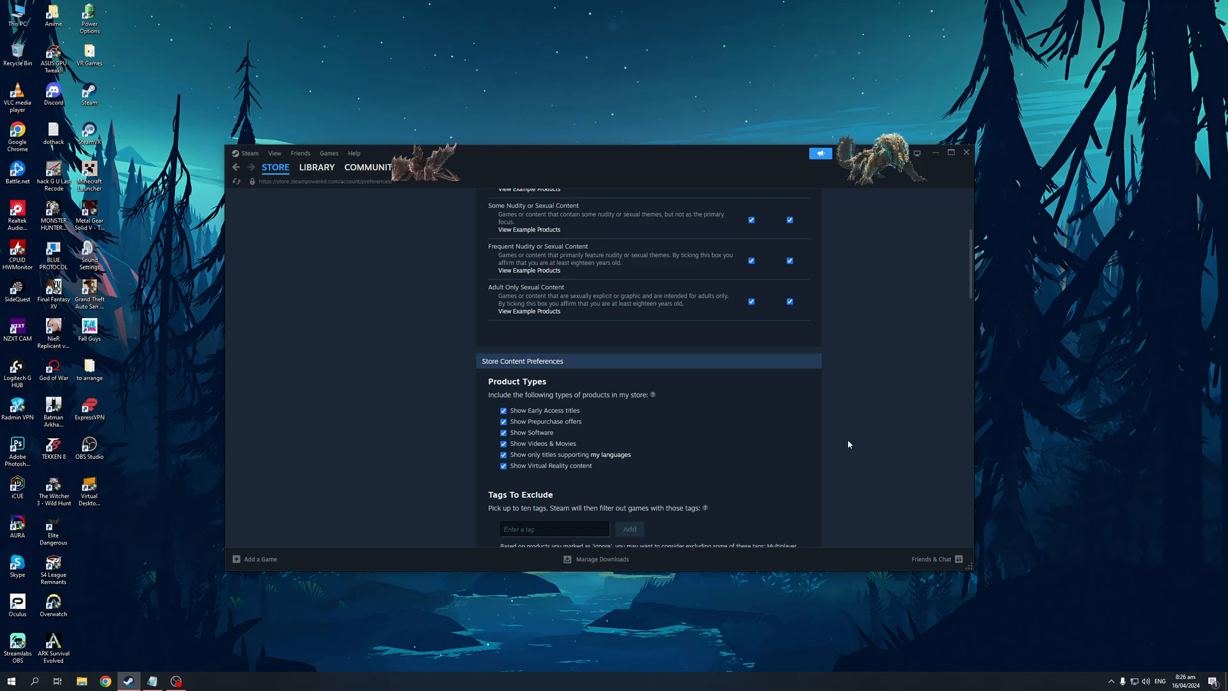
{"action": "mouse_move", "coordinate": [882, 420]}
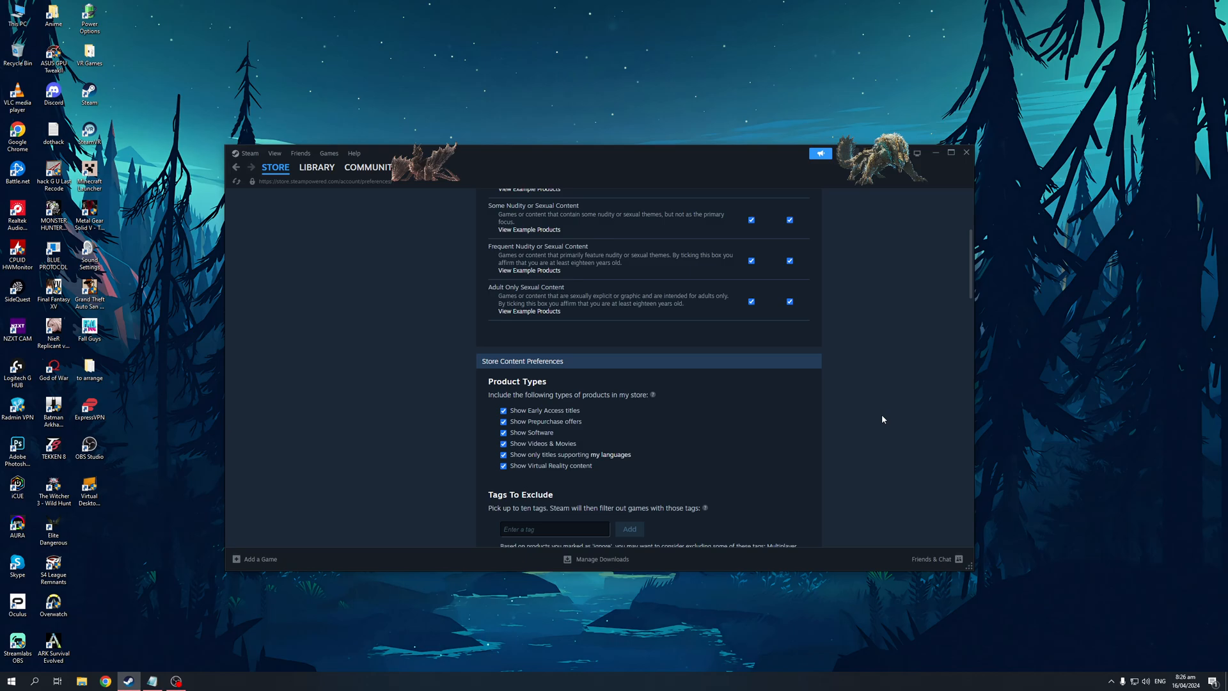
{"action": "mouse_move", "coordinate": [877, 451]}
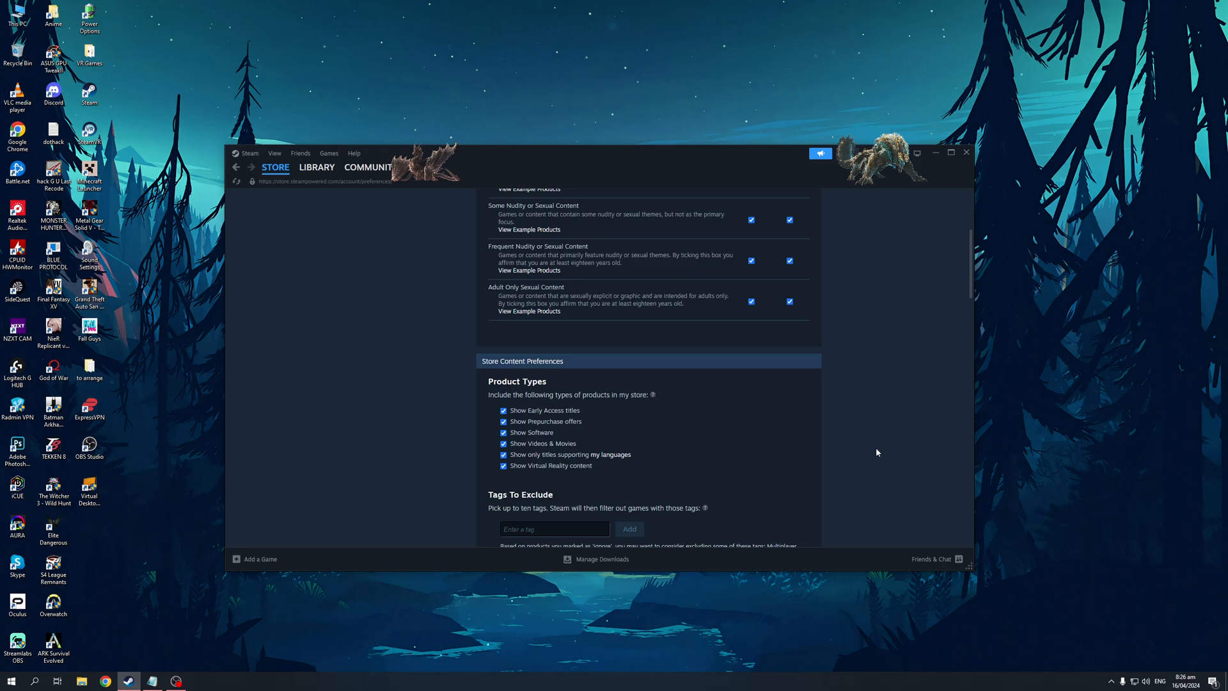
{"action": "mouse_move", "coordinate": [887, 435]}
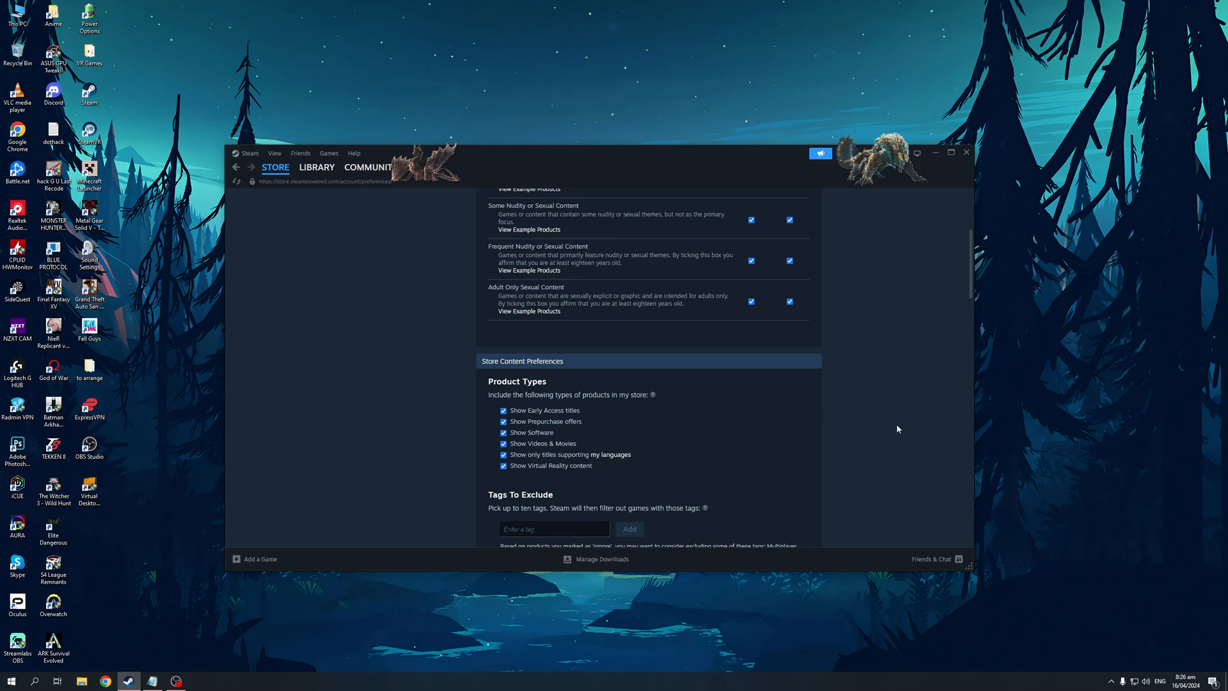
{"action": "mouse_move", "coordinate": [736, 386]}
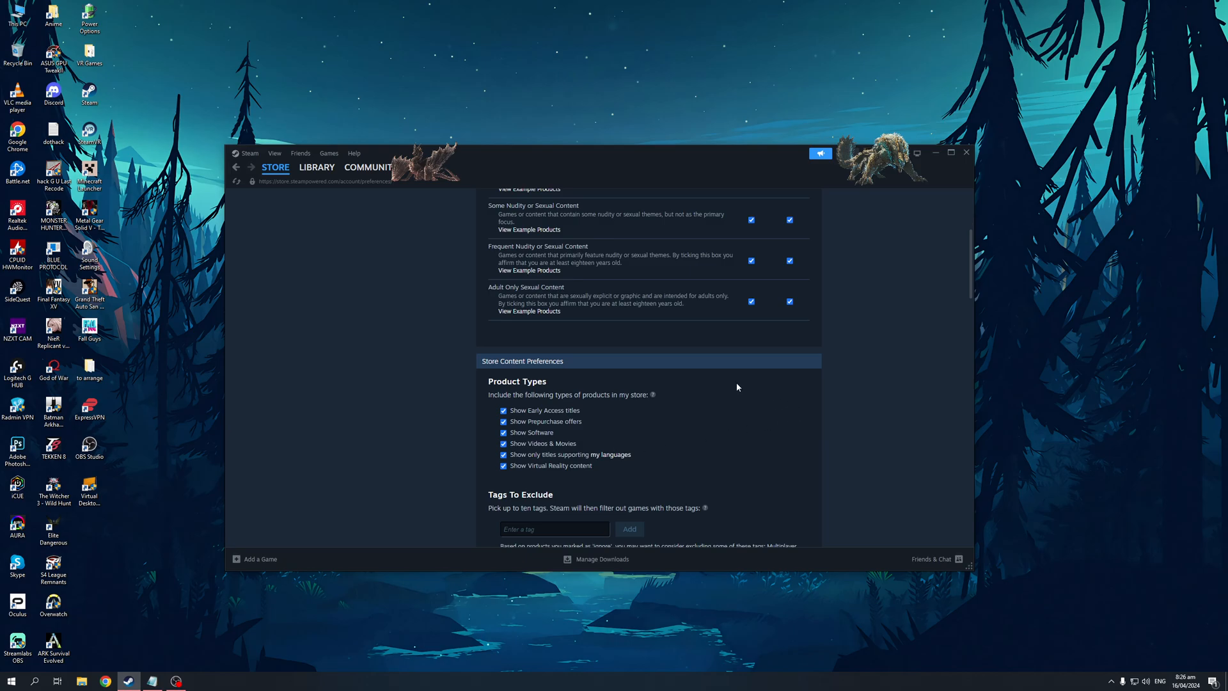
{"action": "mouse_move", "coordinate": [867, 405]}
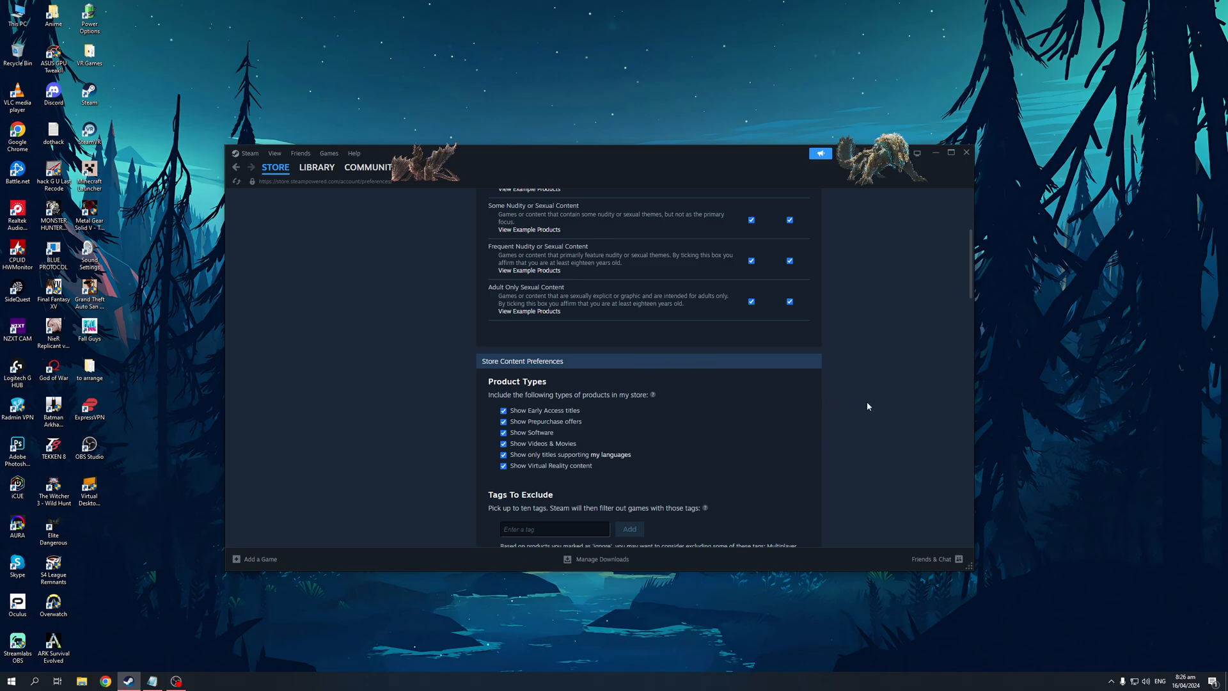
{"action": "mouse_move", "coordinate": [343, 200]}
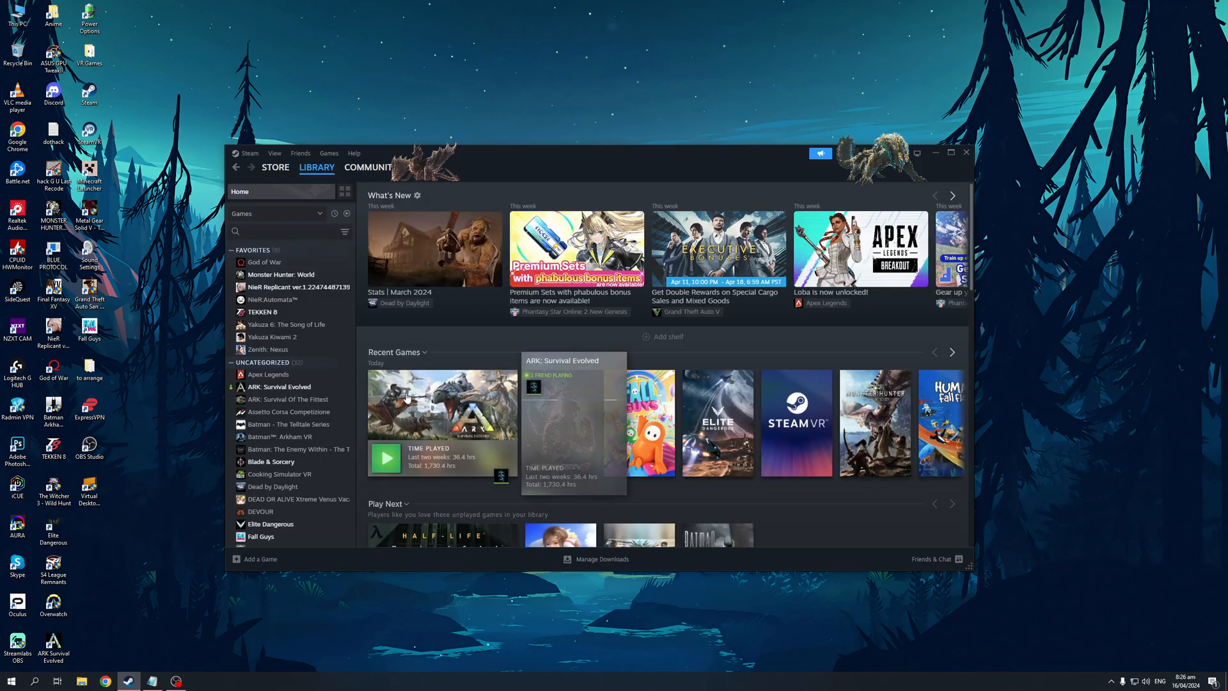
{"action": "mouse_move", "coordinate": [443, 336]}
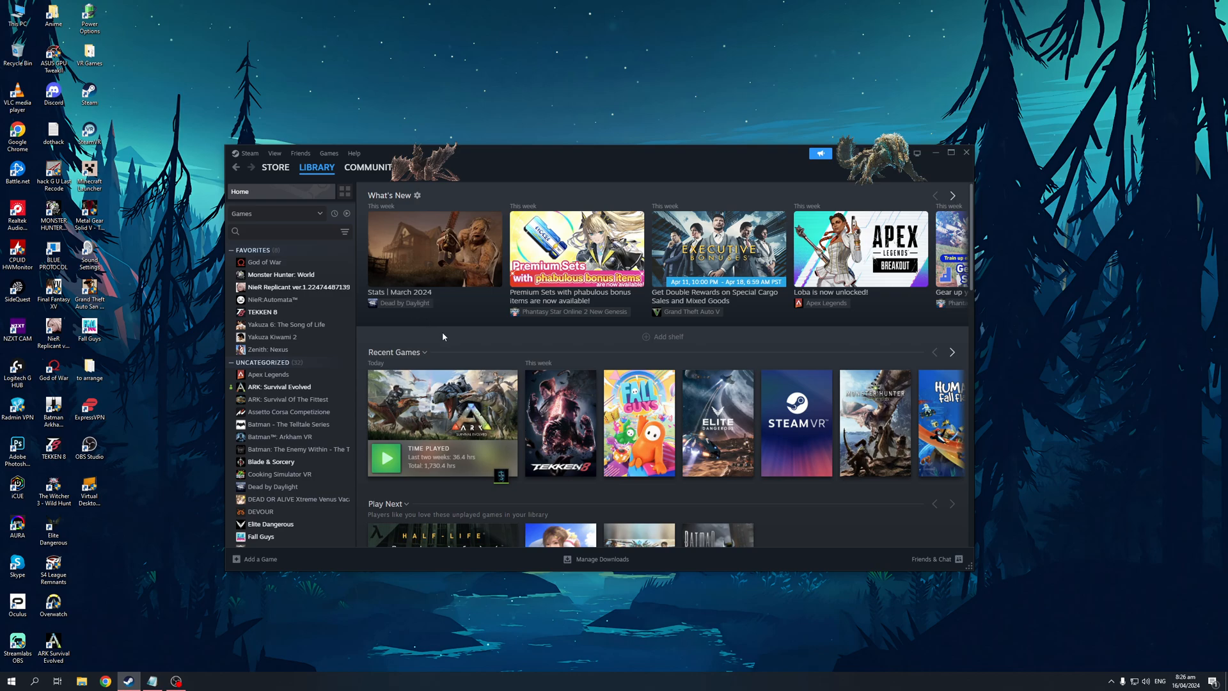
{"action": "mouse_move", "coordinate": [443, 326]}
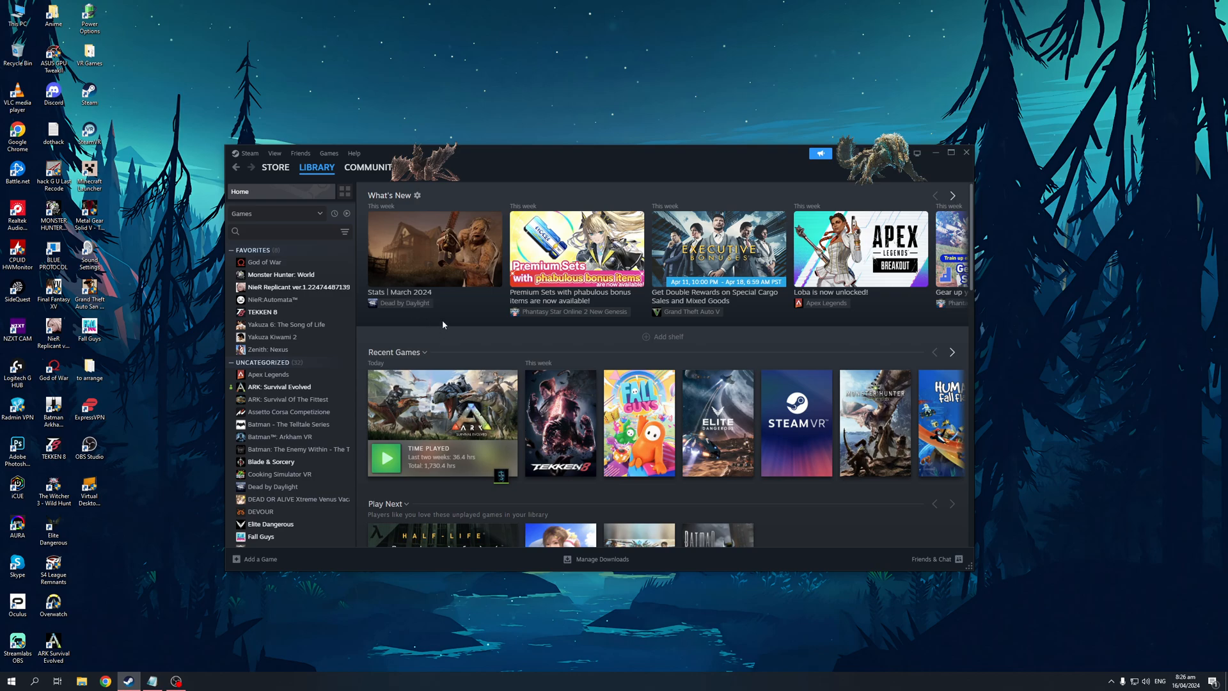